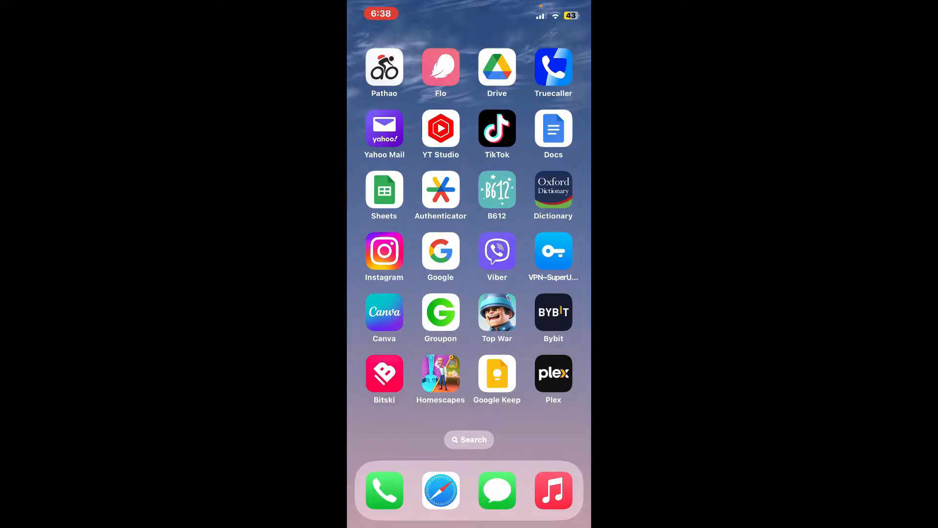
Step: Launch Plex from the iOS Home Screen to reach its Home page
{"action": "left_click", "coordinate": [553, 373]}
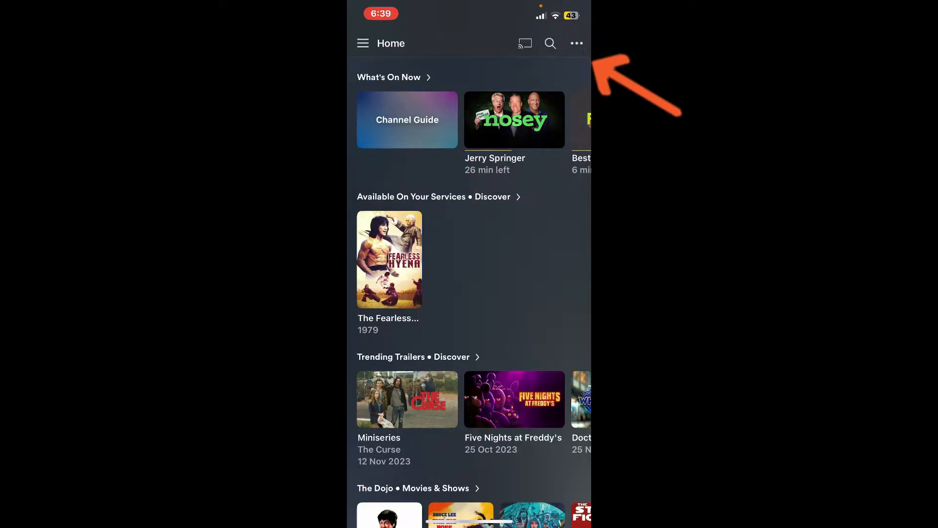
Step: Open Plex search, showing recent searches huntington and Collateral
{"action": "left_click", "coordinate": [550, 43]}
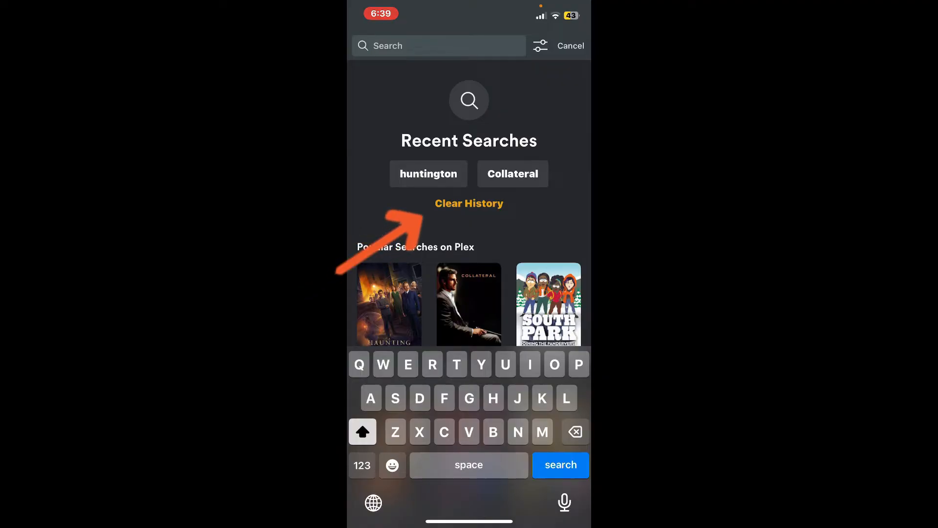
Step: Clear the recent search history, then cancel back to the Home page
{"action": "left_click", "coordinate": [468, 203]}
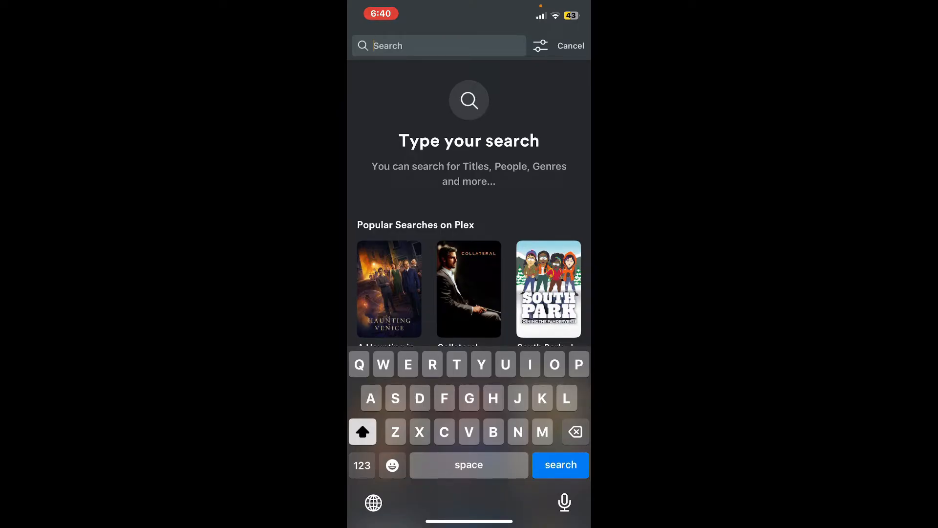
{"action": "left_click", "coordinate": [570, 46]}
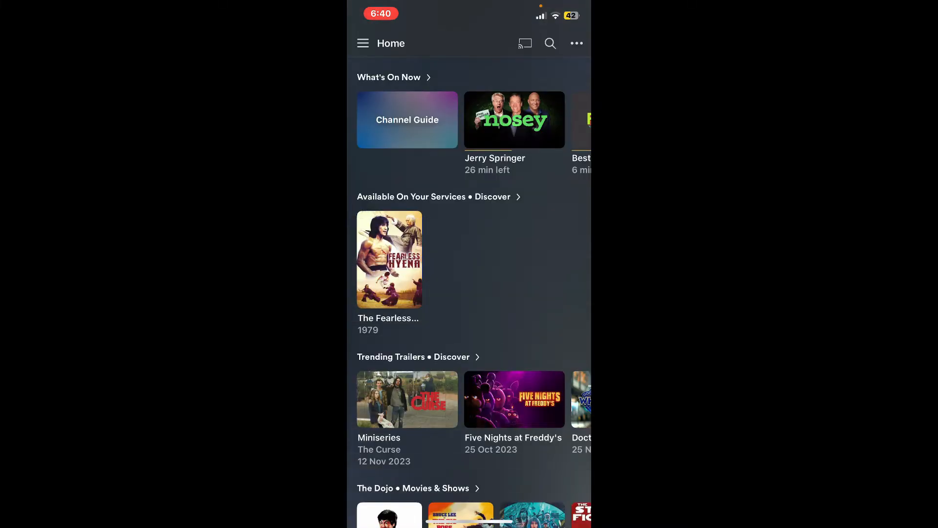